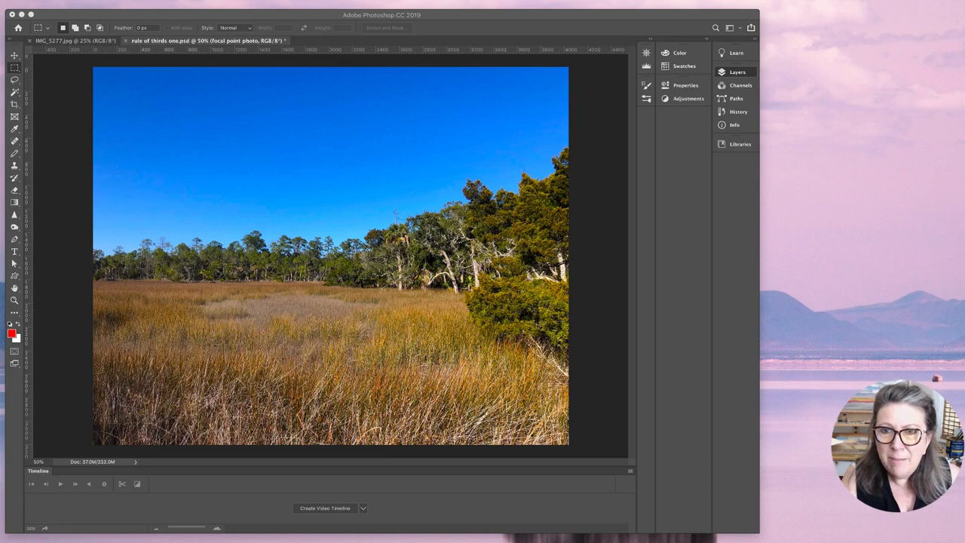
Step: Toggle layer visibility so the red leading-lines sketch shows over the marsh photo layer
{"action": "left_click", "coordinate": [736, 73]}
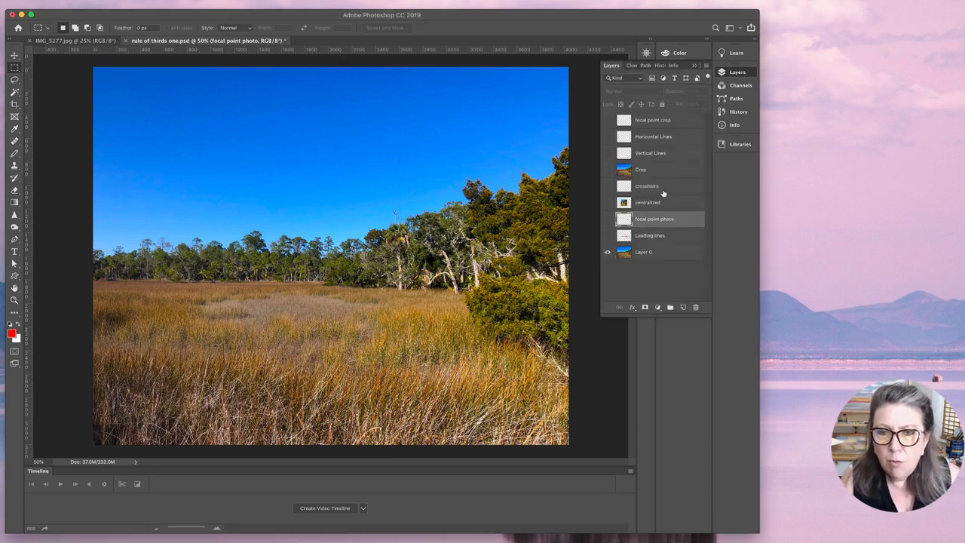
{"action": "left_click", "coordinate": [608, 202]}
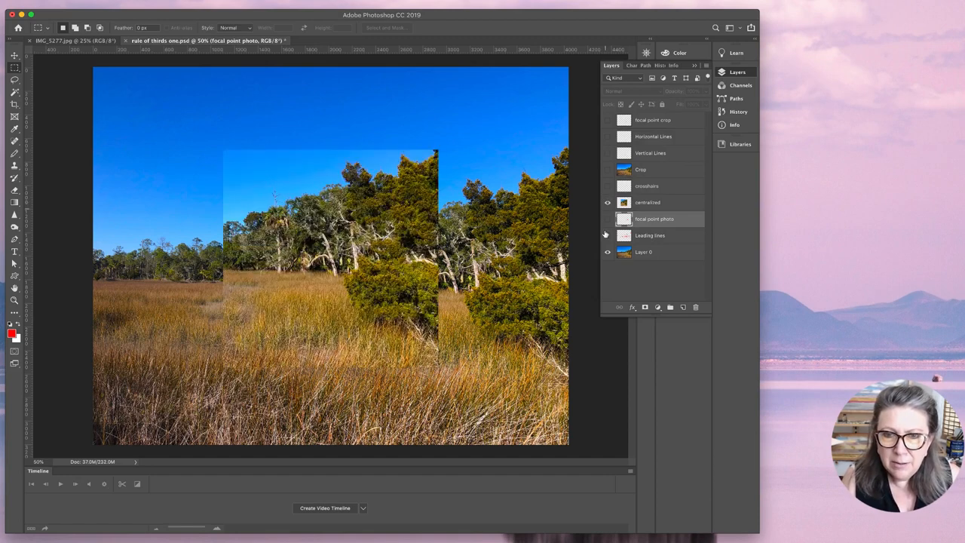
{"action": "left_click", "coordinate": [606, 252]}
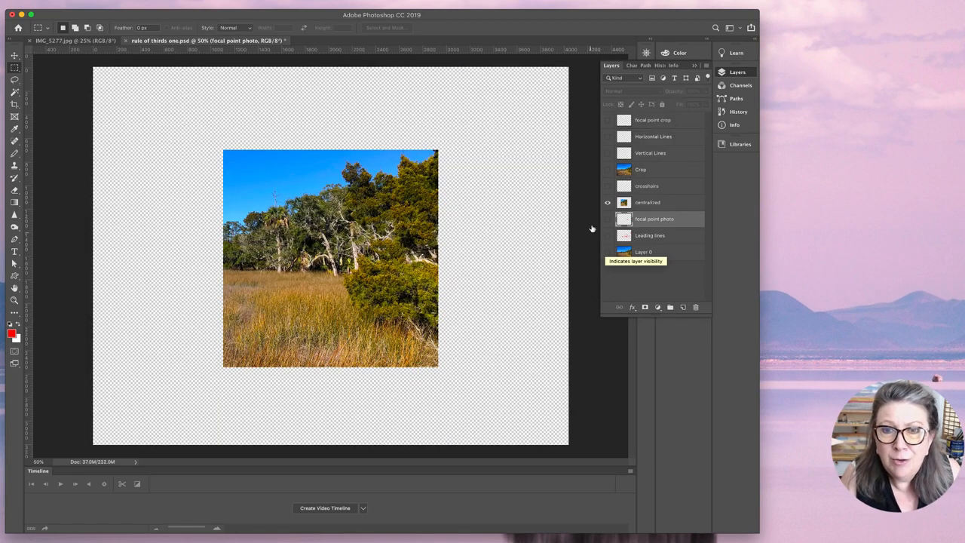
{"action": "left_click", "coordinate": [608, 187]}
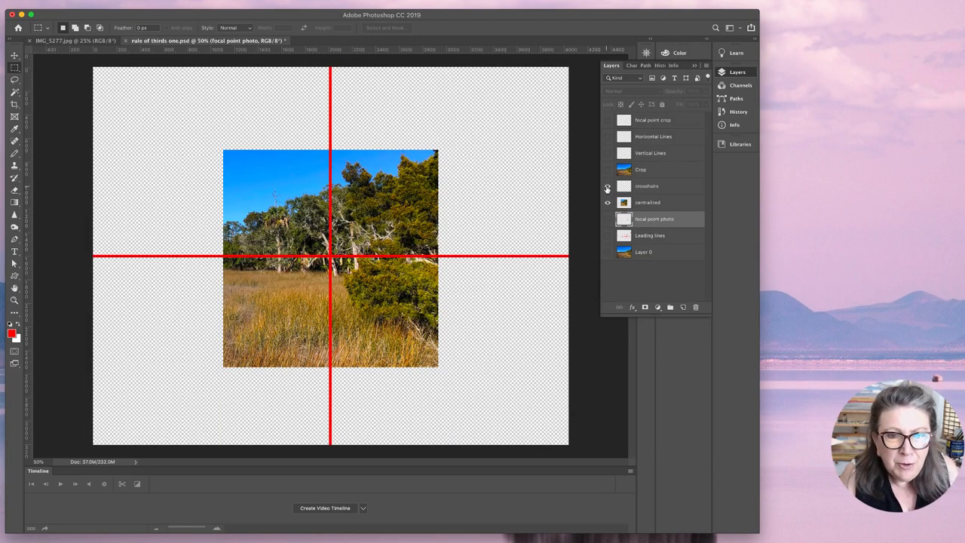
{"action": "left_click", "coordinate": [607, 187]}
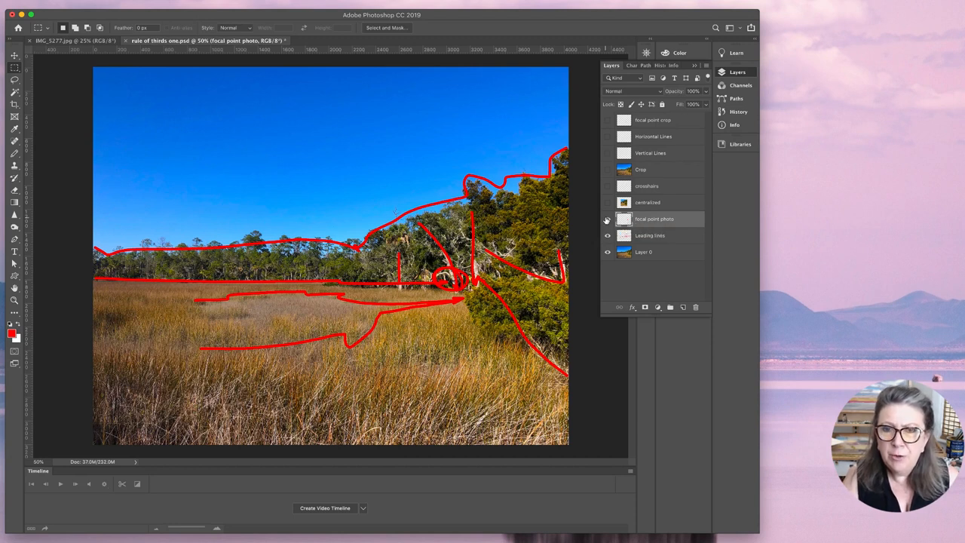
Step: Hide the leading lines layer, leaving the plain marsh photo visible alone
{"action": "left_click", "coordinate": [607, 219]}
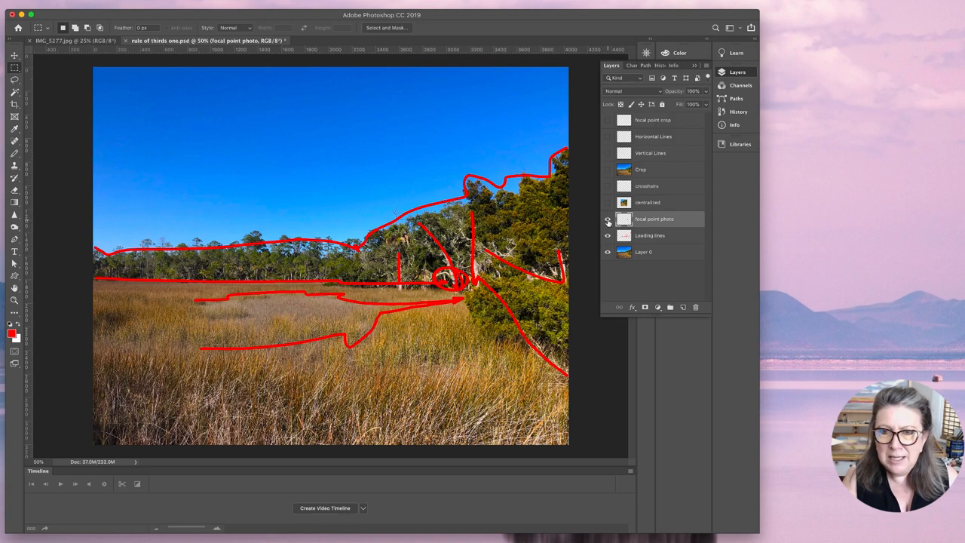
{"action": "left_click", "coordinate": [608, 219]}
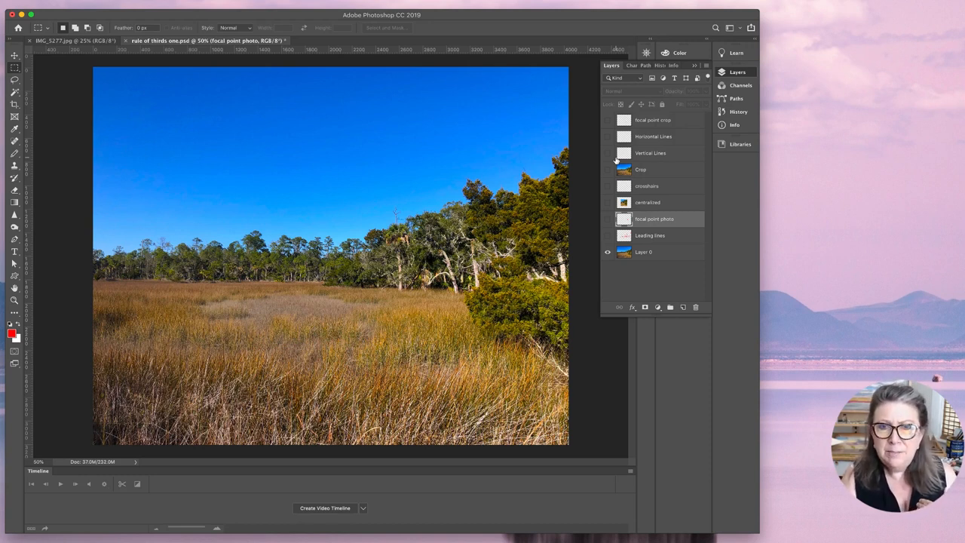
Step: Show the Vertical Lines and Horizontal Lines layers as a red rule-of-thirds grid
{"action": "left_click", "coordinate": [608, 154]}
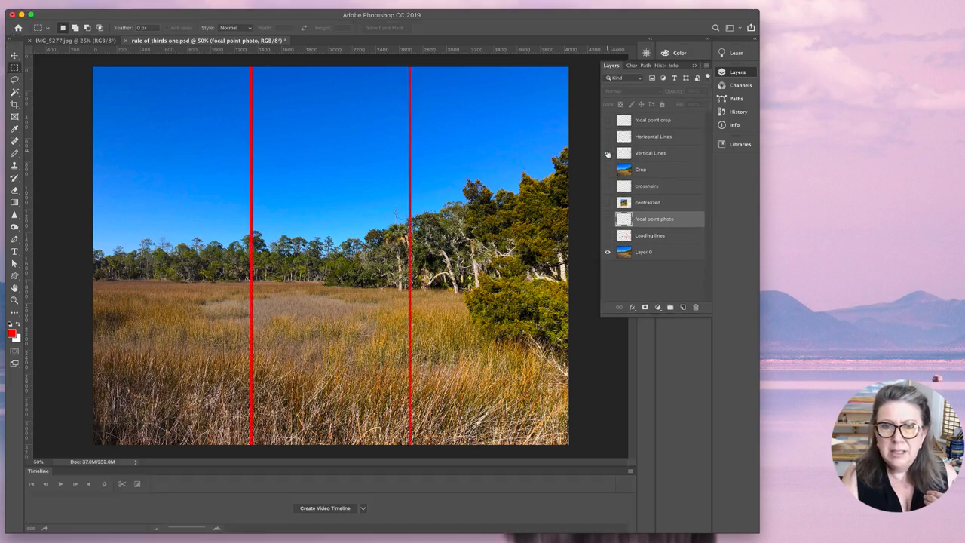
{"action": "mouse_move", "coordinate": [607, 154]}
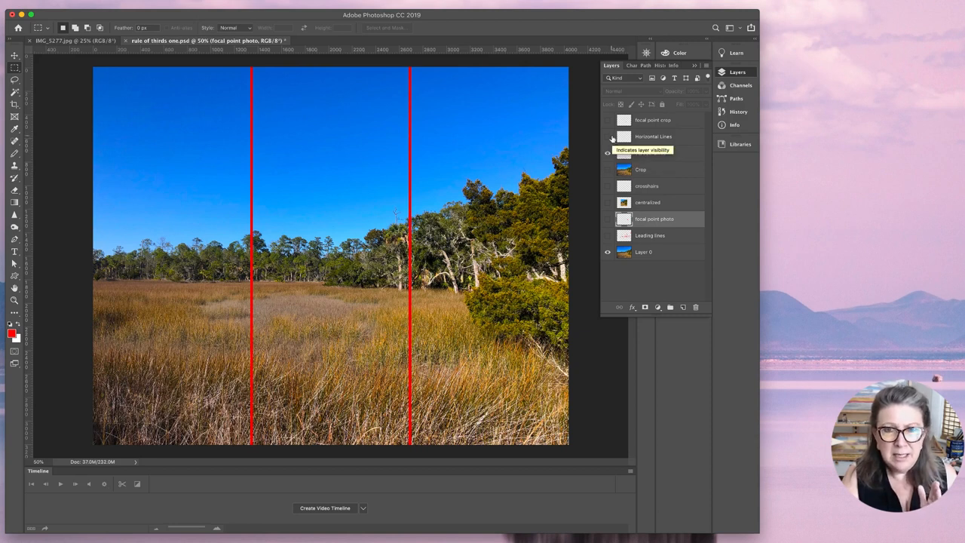
{"action": "left_click", "coordinate": [607, 135]}
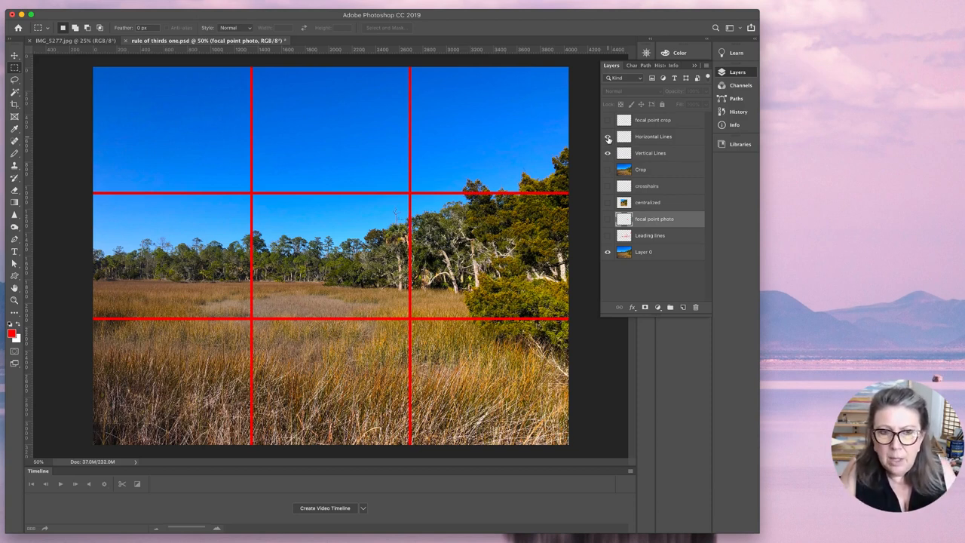
{"action": "left_click", "coordinate": [608, 136]}
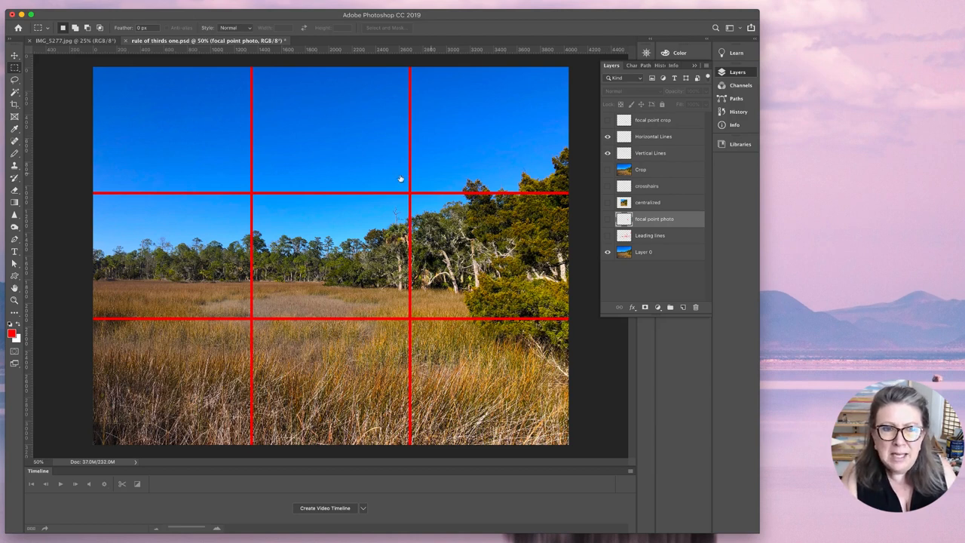
{"action": "mouse_move", "coordinate": [415, 190]}
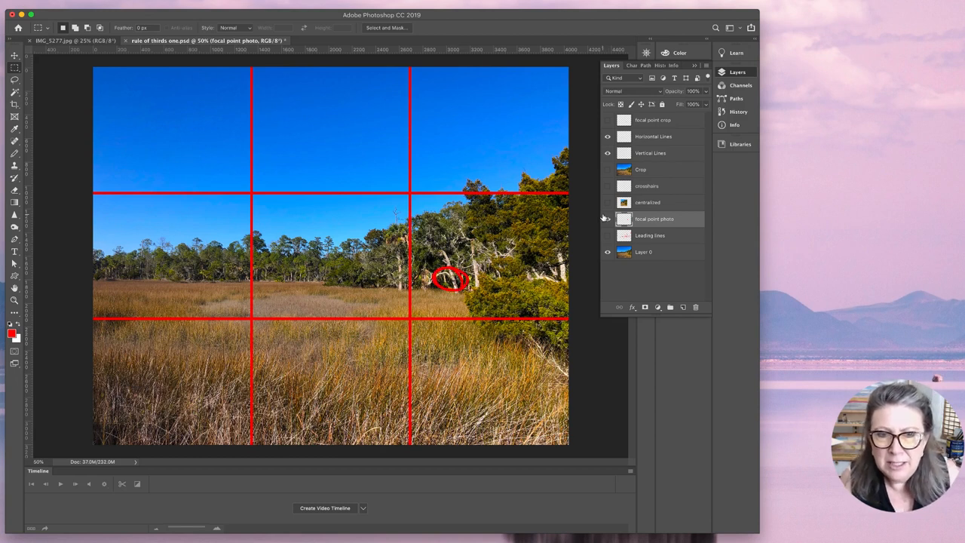
{"action": "left_click", "coordinate": [608, 219]}
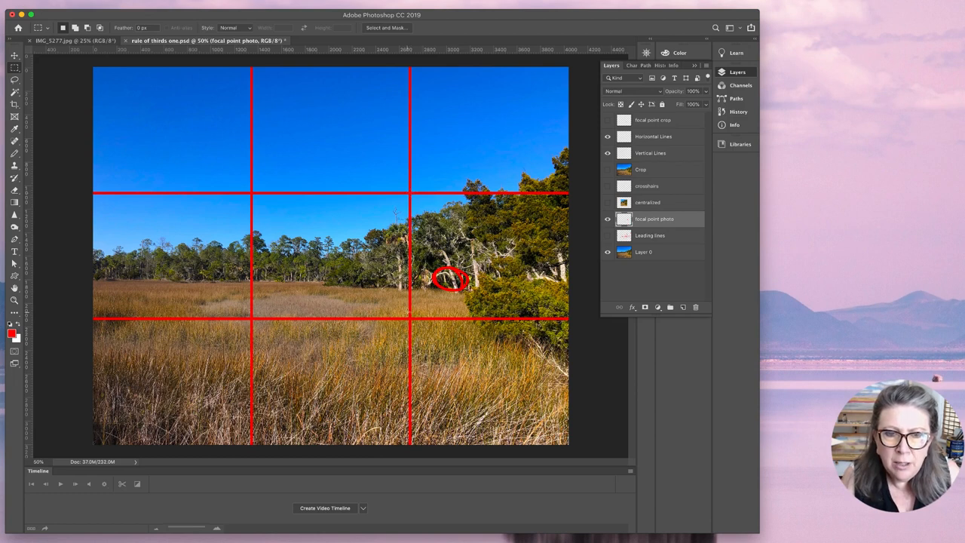
{"action": "mouse_move", "coordinate": [272, 219]}
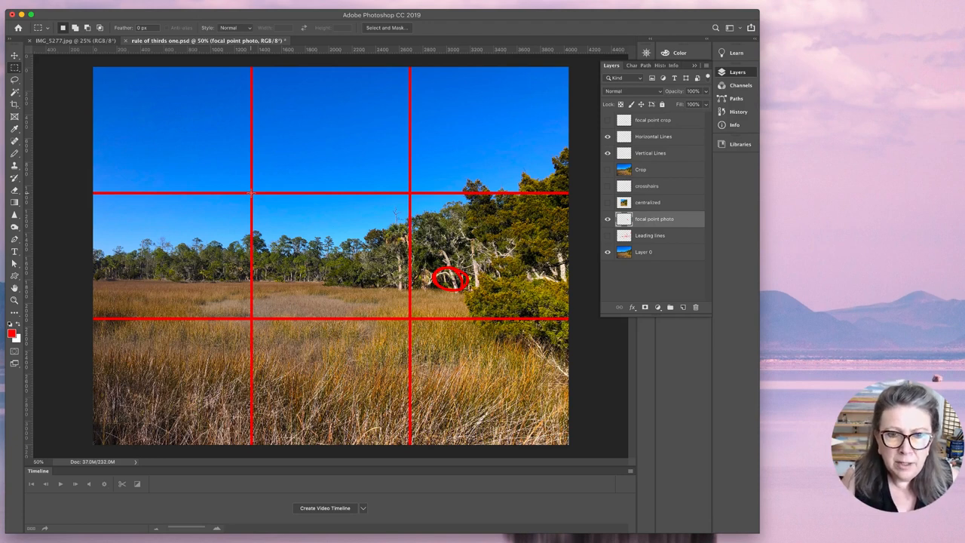
{"action": "mouse_move", "coordinate": [558, 184]}
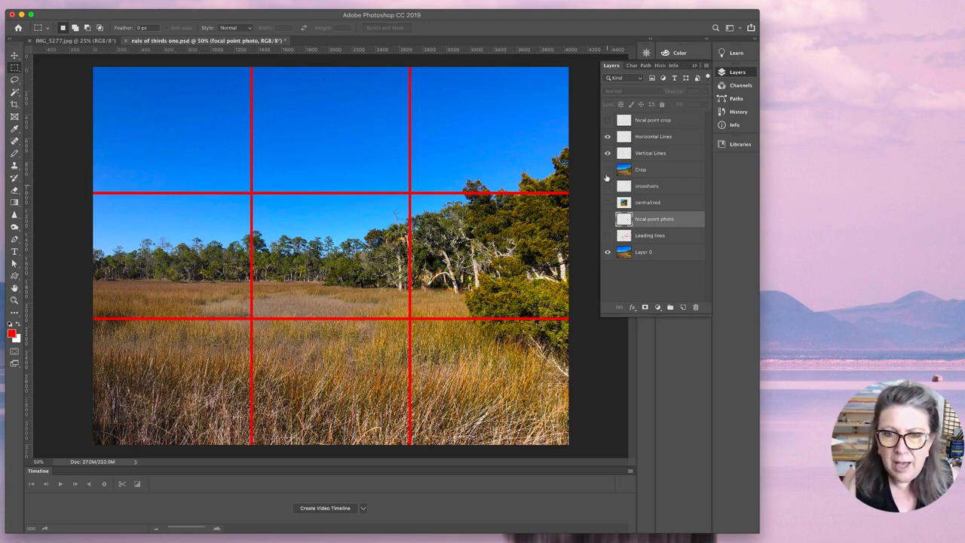
Step: Free Transform the Crop layer so the trees meet the lower-right thirds intersection
{"action": "left_click", "coordinate": [607, 169]}
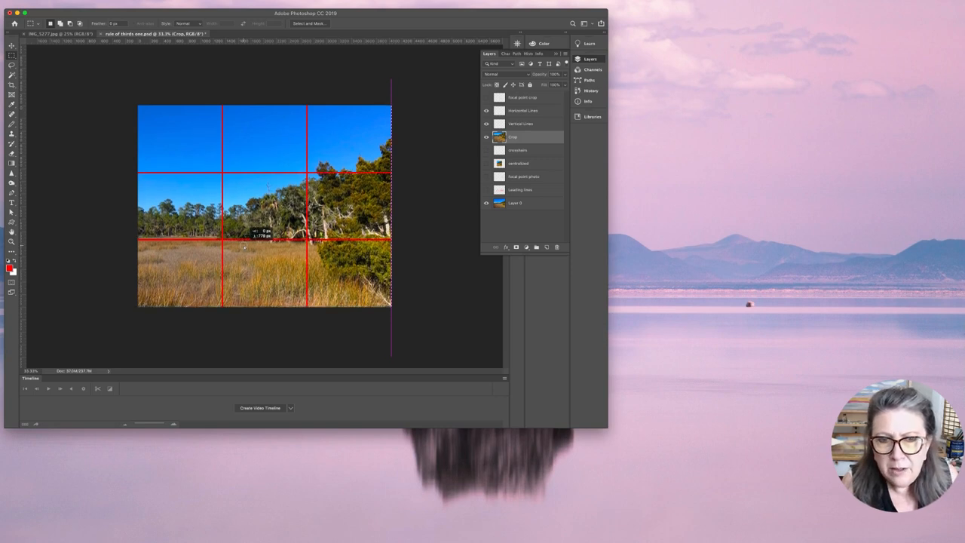
{"action": "left_click_drag", "start_coordinate": [244, 245], "coordinate": [244, 254]}
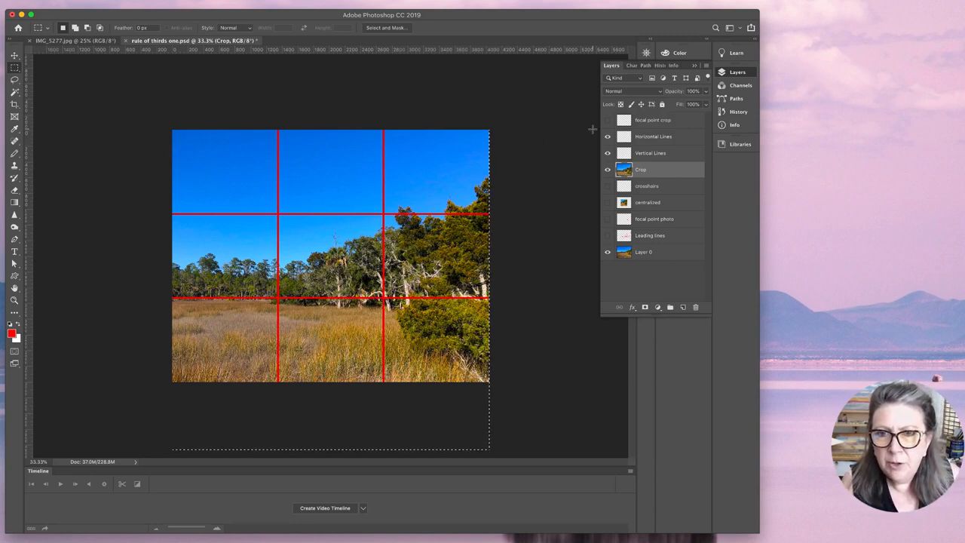
Step: Hide the Horizontal Lines and Vertical Lines layers, leaving the reframed crop alone
{"action": "left_click", "coordinate": [608, 136]}
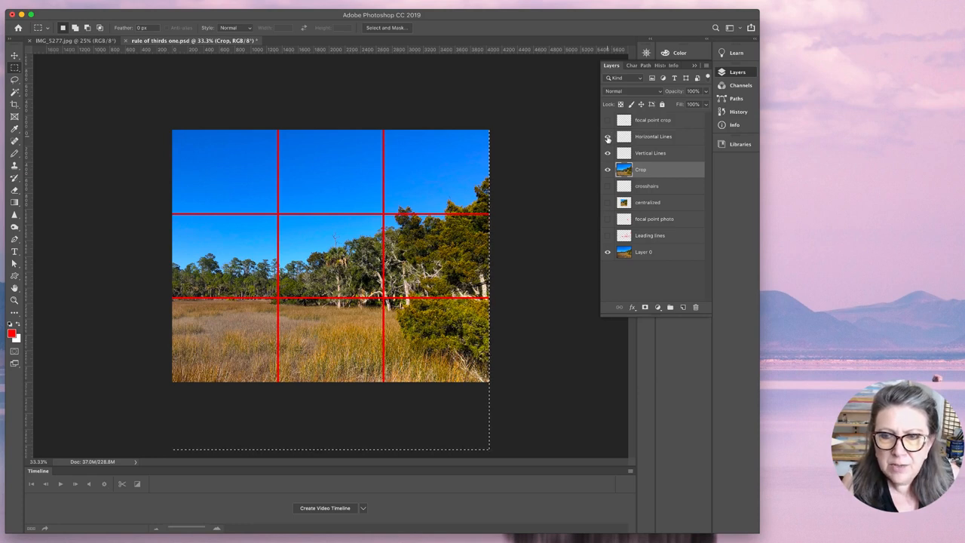
{"action": "left_click", "coordinate": [608, 136]}
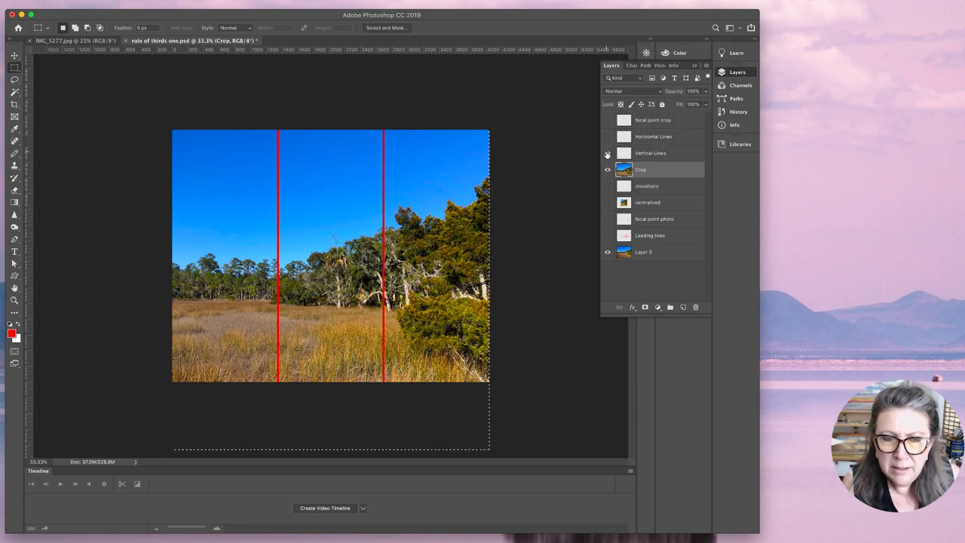
{"action": "left_click", "coordinate": [607, 154]}
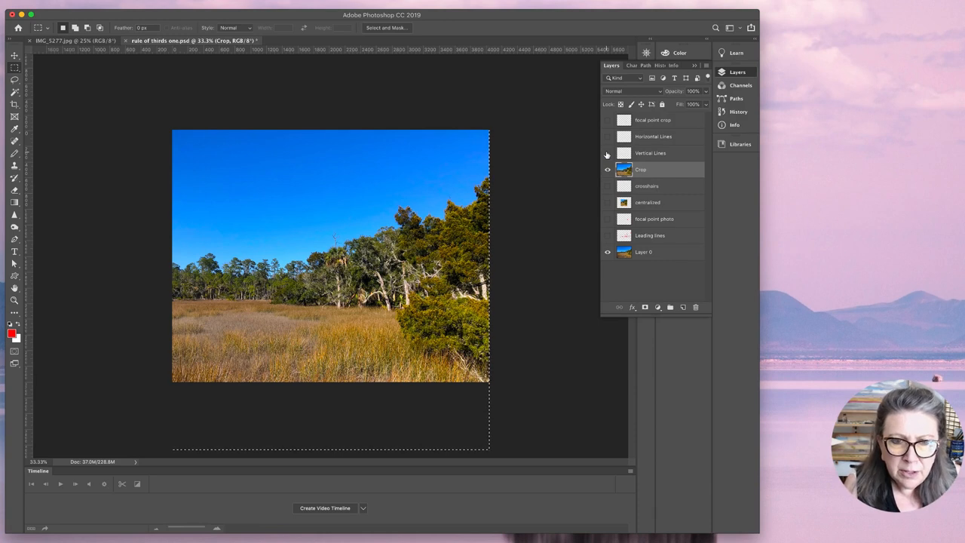
{"action": "left_click", "coordinate": [606, 169]}
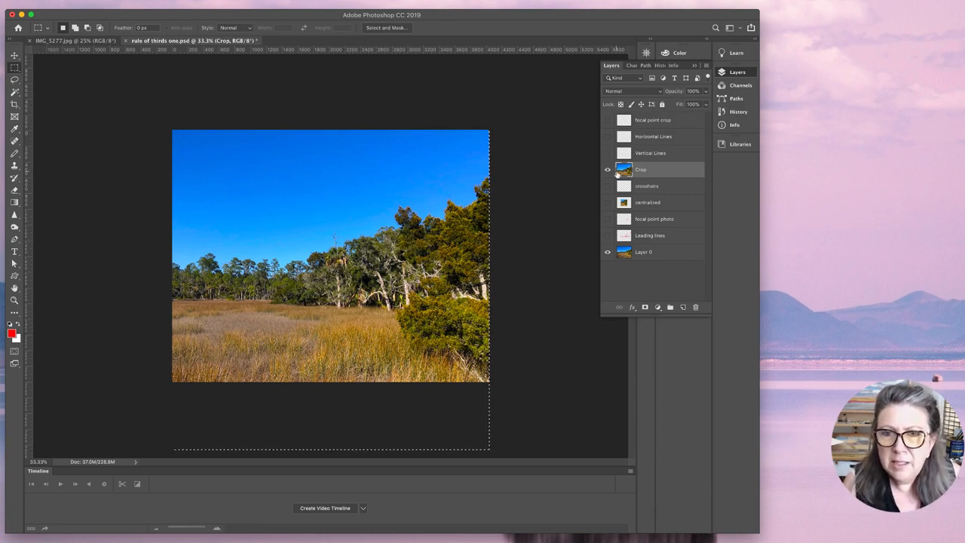
{"action": "left_click", "coordinate": [608, 169]}
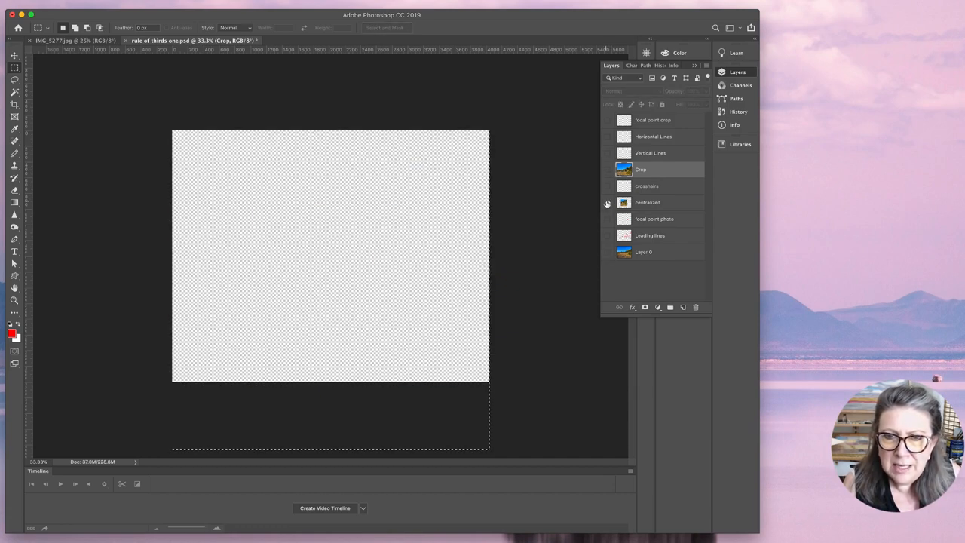
{"action": "left_click", "coordinate": [606, 202]}
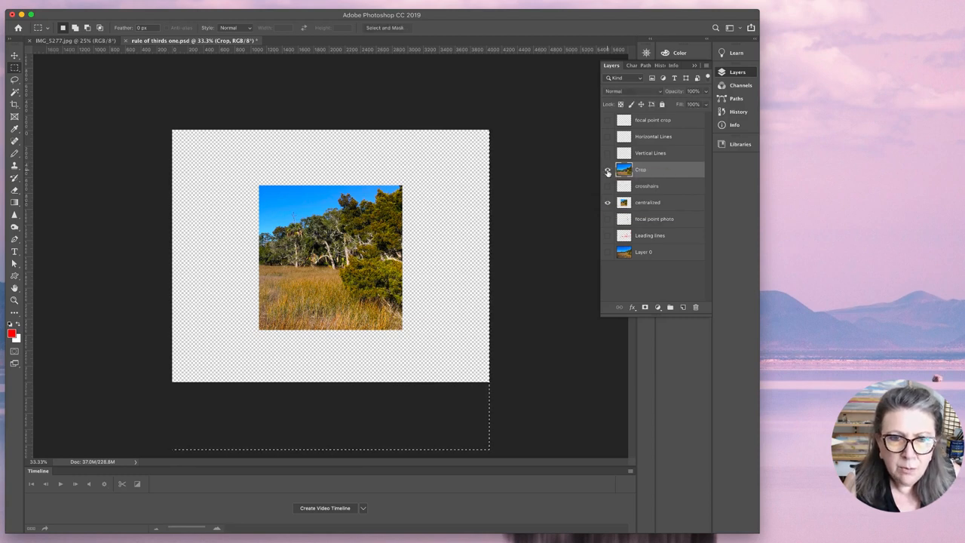
{"action": "left_click", "coordinate": [607, 168]}
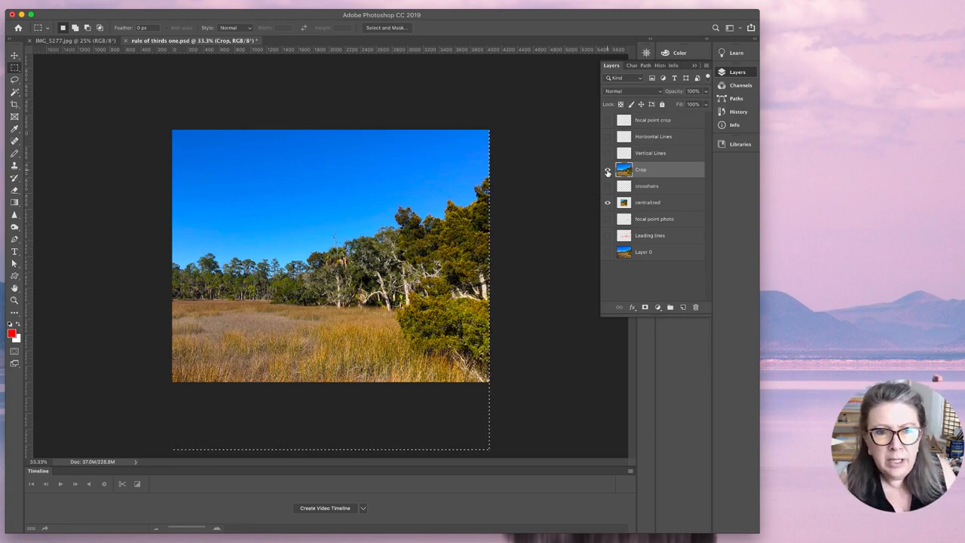
{"action": "left_click", "coordinate": [608, 168]}
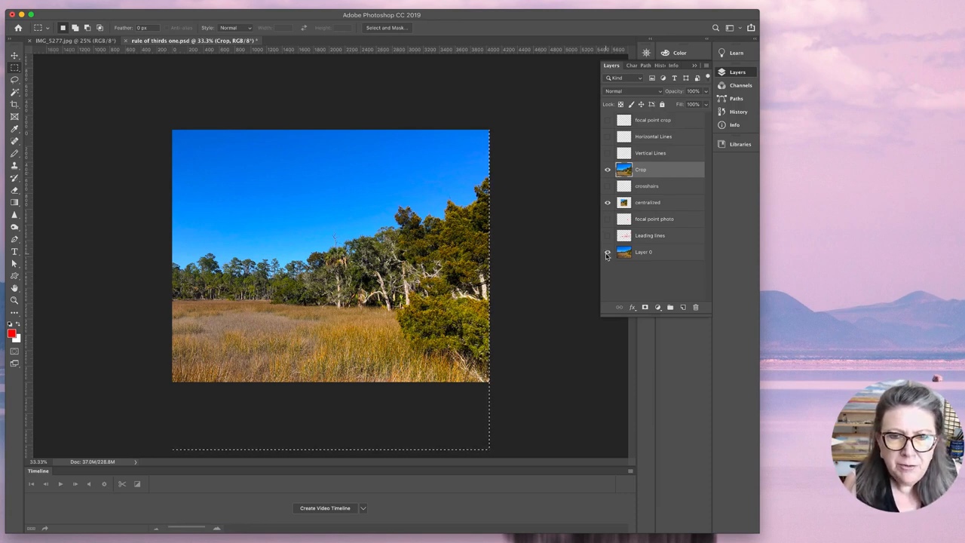
{"action": "left_click", "coordinate": [607, 202]}
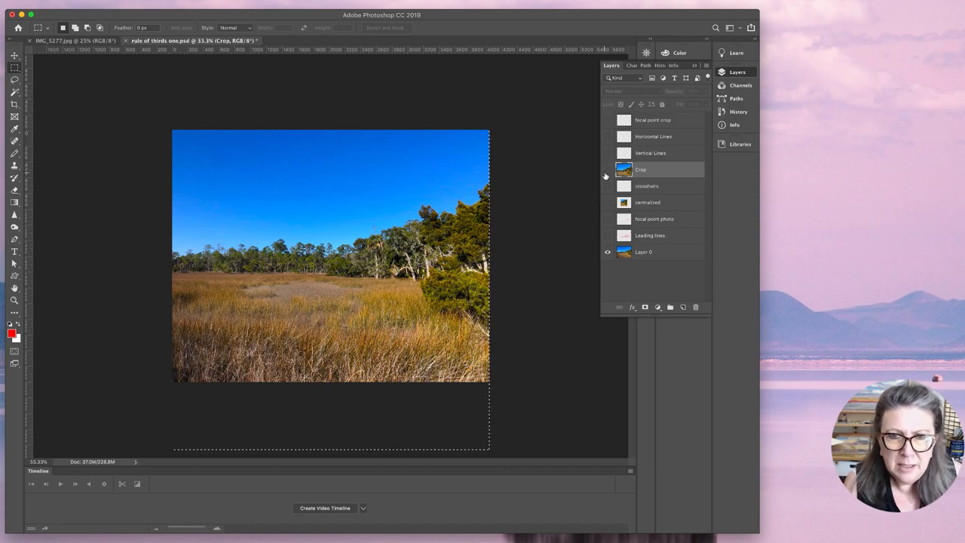
{"action": "left_click", "coordinate": [606, 169]}
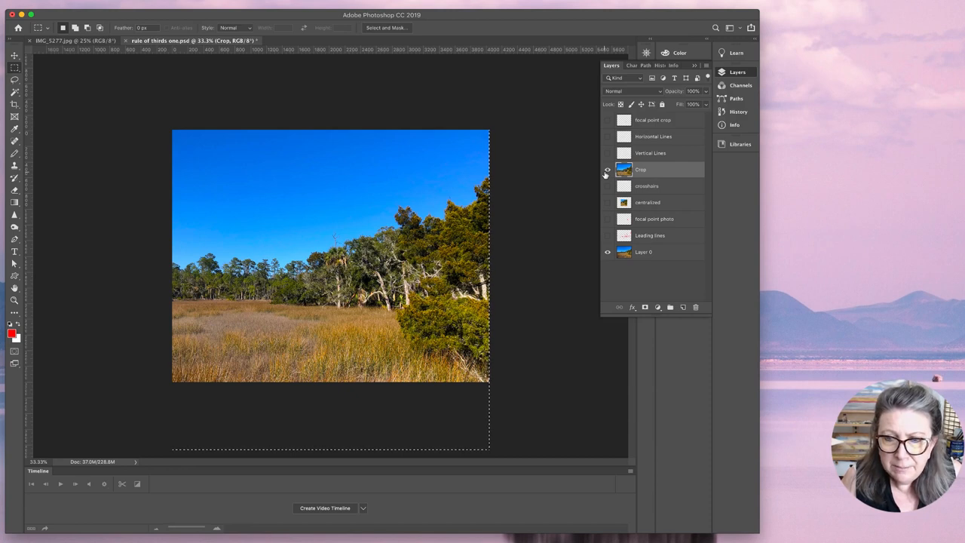
{"action": "left_click", "coordinate": [606, 169]}
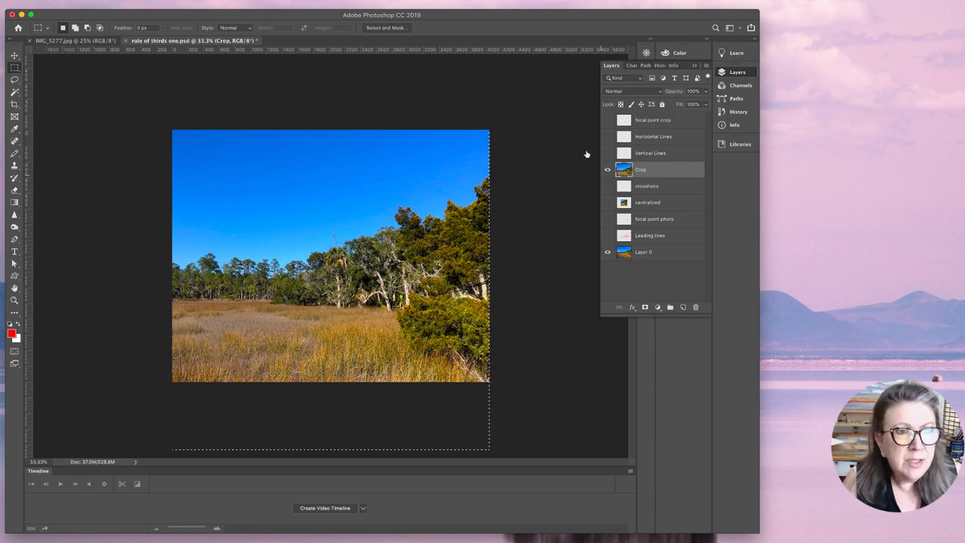